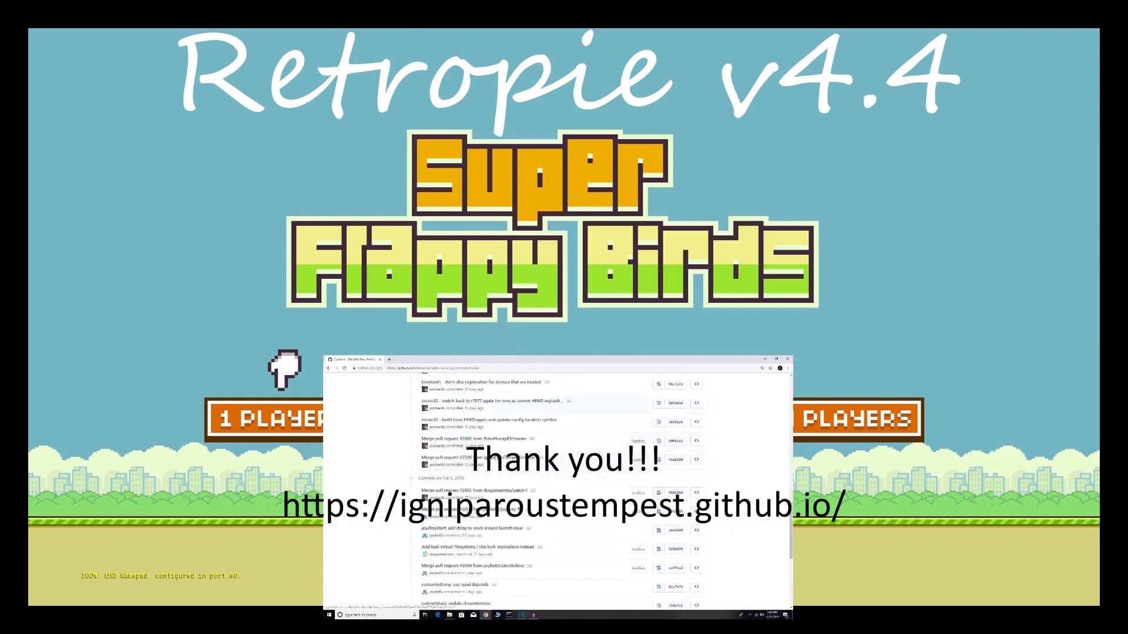
Move down the RetroPie tools list to the RetroPie Setup entry
scroll(down, 3)
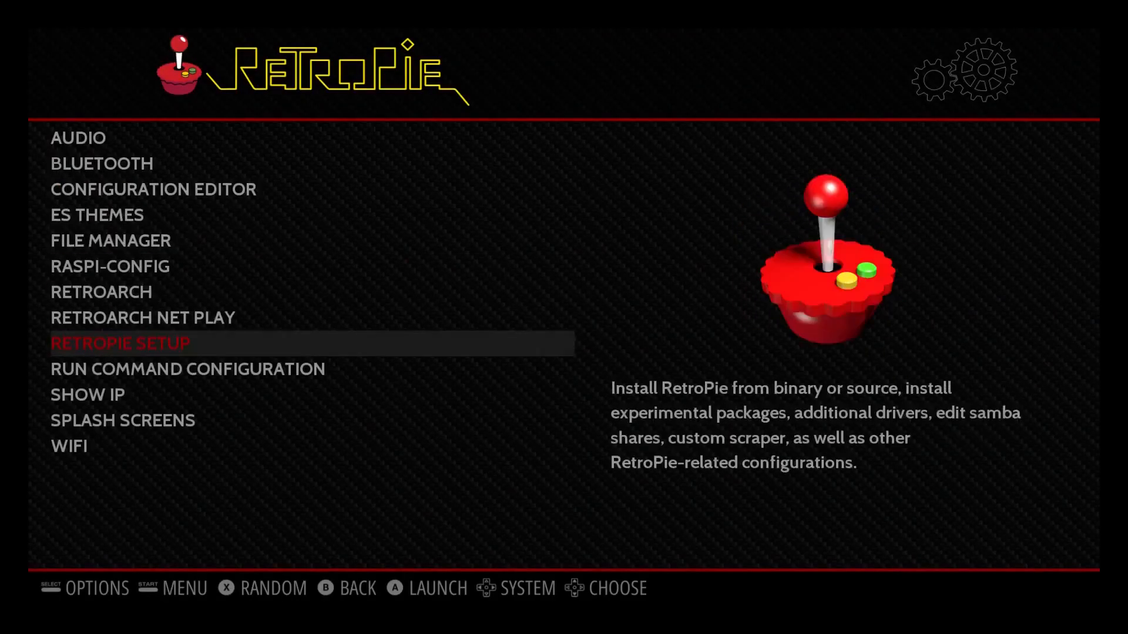
Run Update in RetroPie Setup, confirming the script notice and agreeing to update OS packages
click(121, 344)
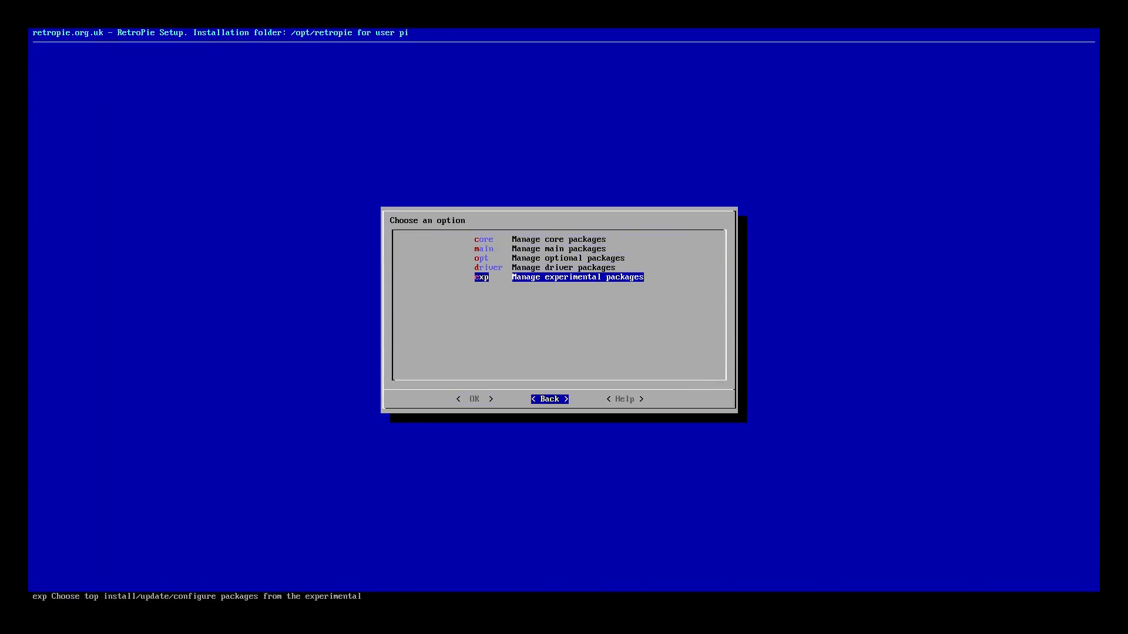
click(549, 399)
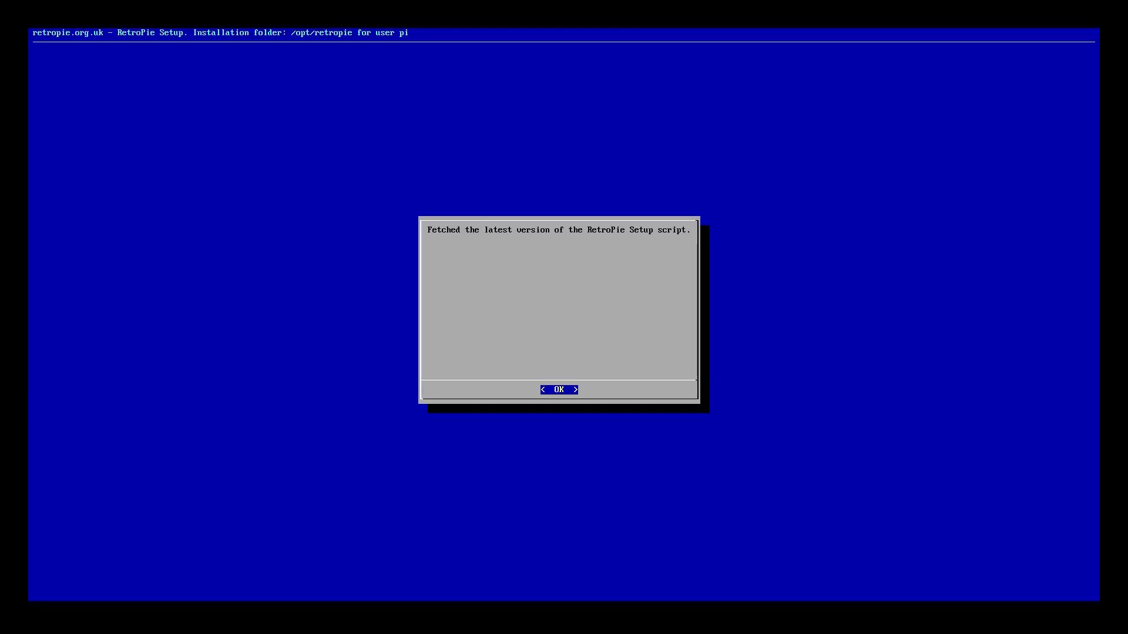
click(557, 389)
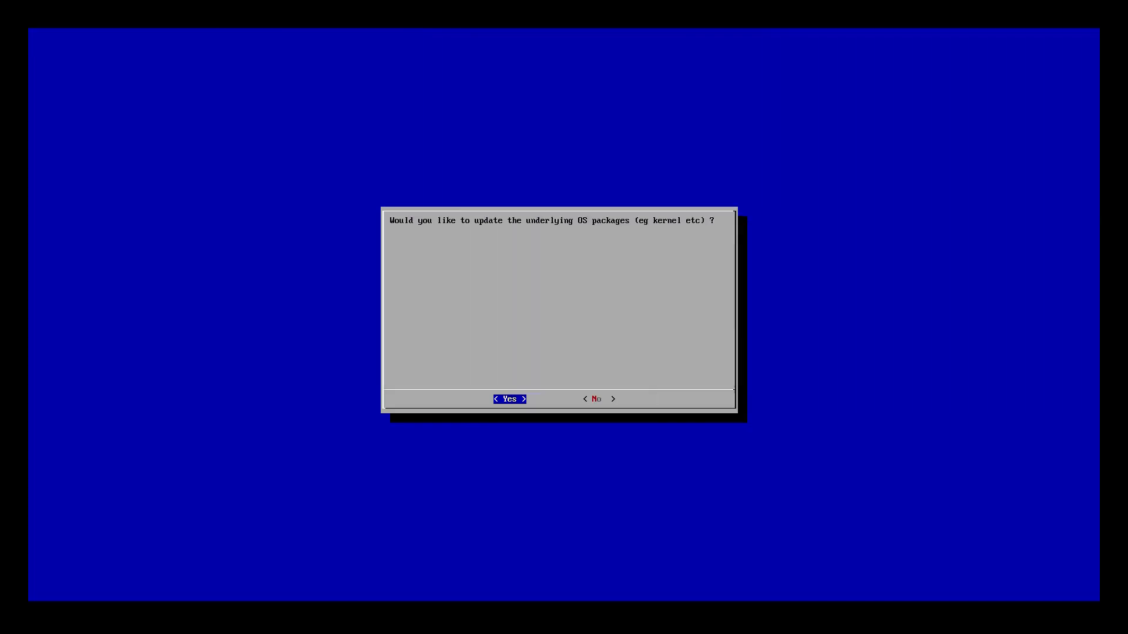
click(509, 398)
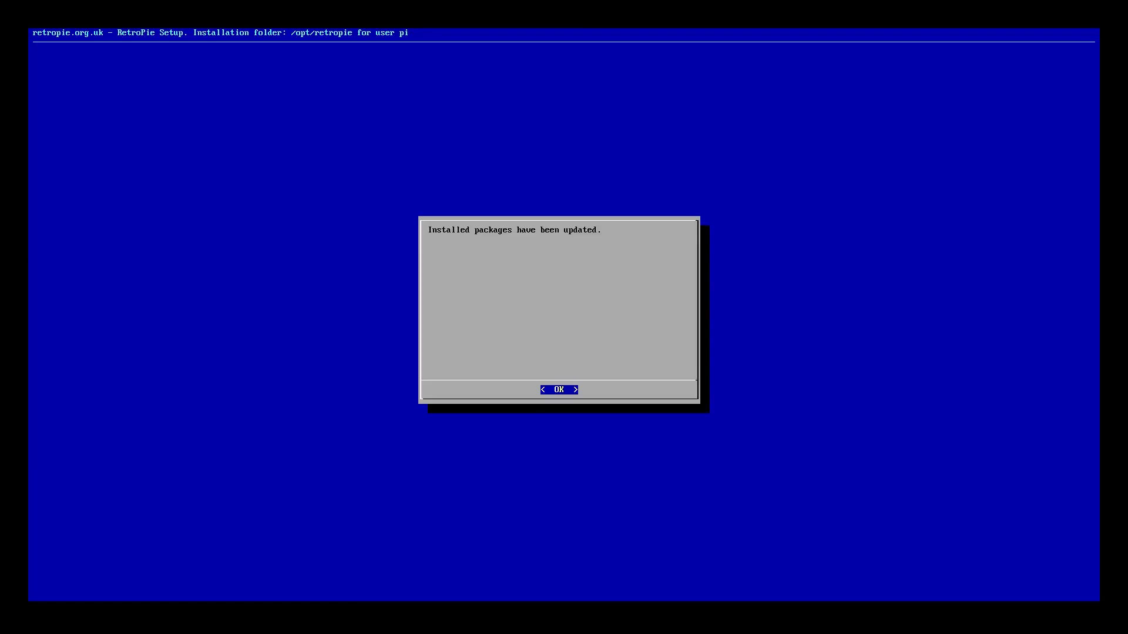
click(557, 389)
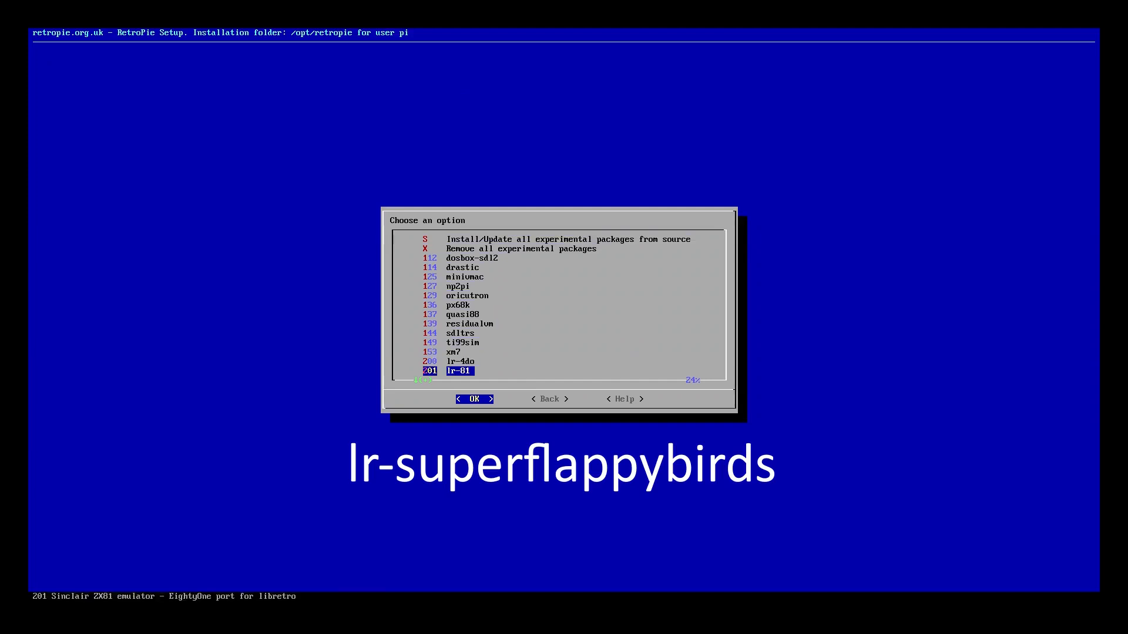
Install lr-superflappybirds from source via the experimental packages list
scroll(down, 3)
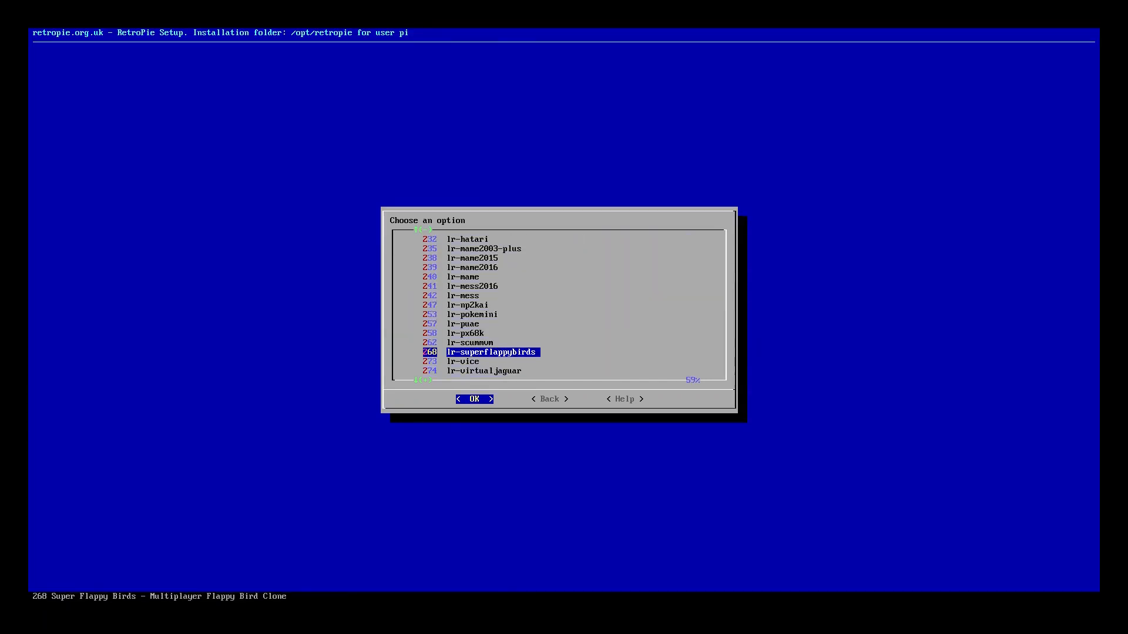
click(474, 400)
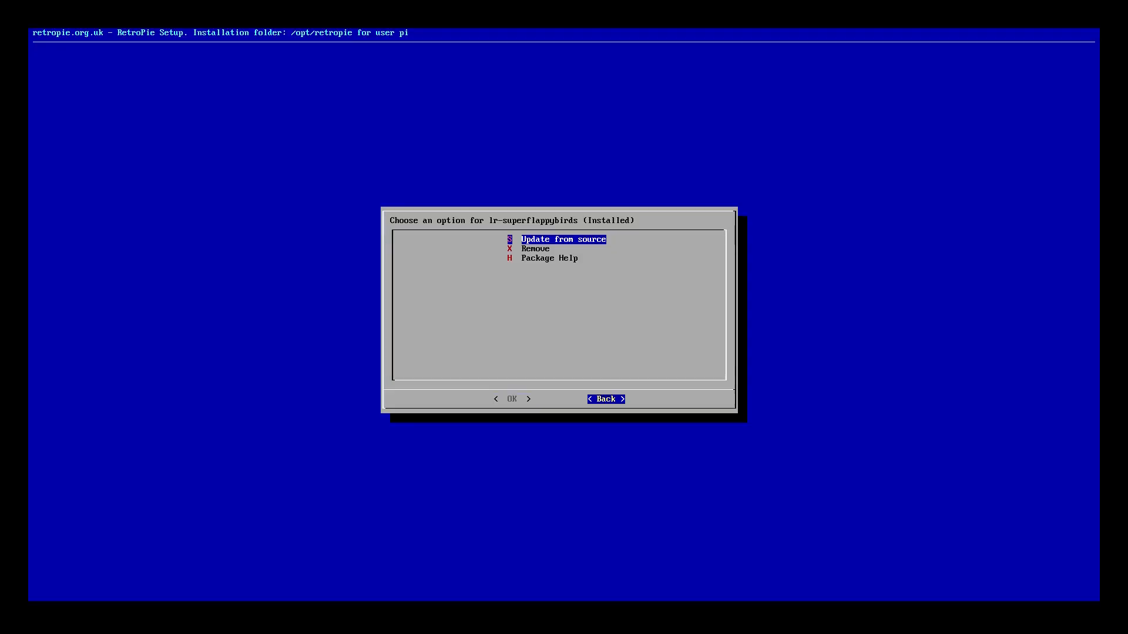
click(604, 399)
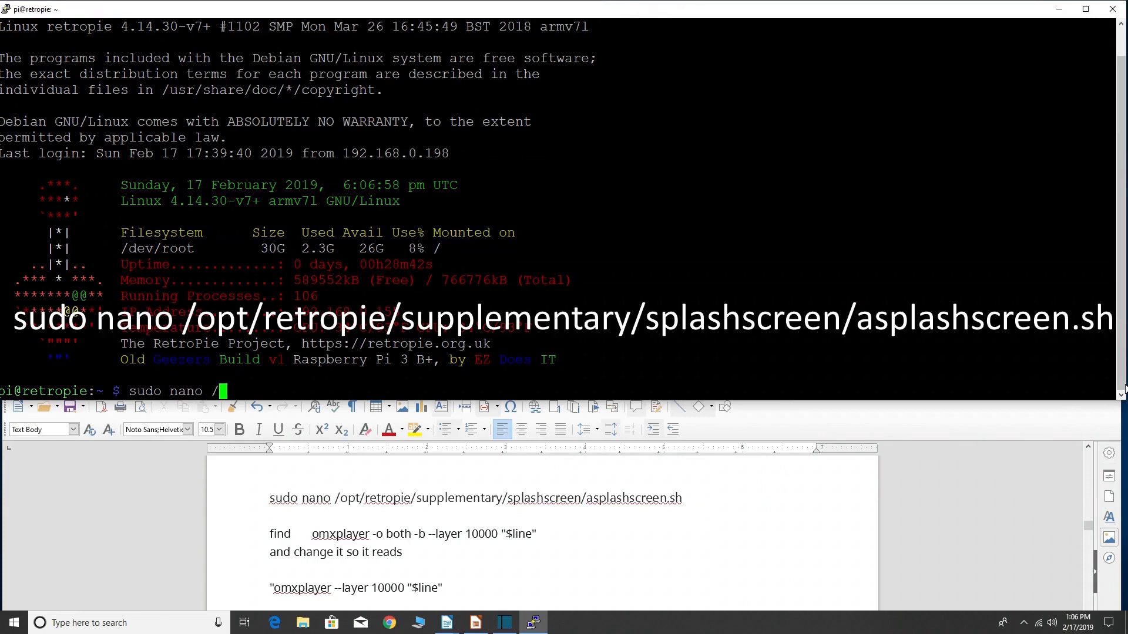
Enter the path /opt/retropie/supplementary/... for editing asplashscreen.sh with sudo nano
text(opt/retr)
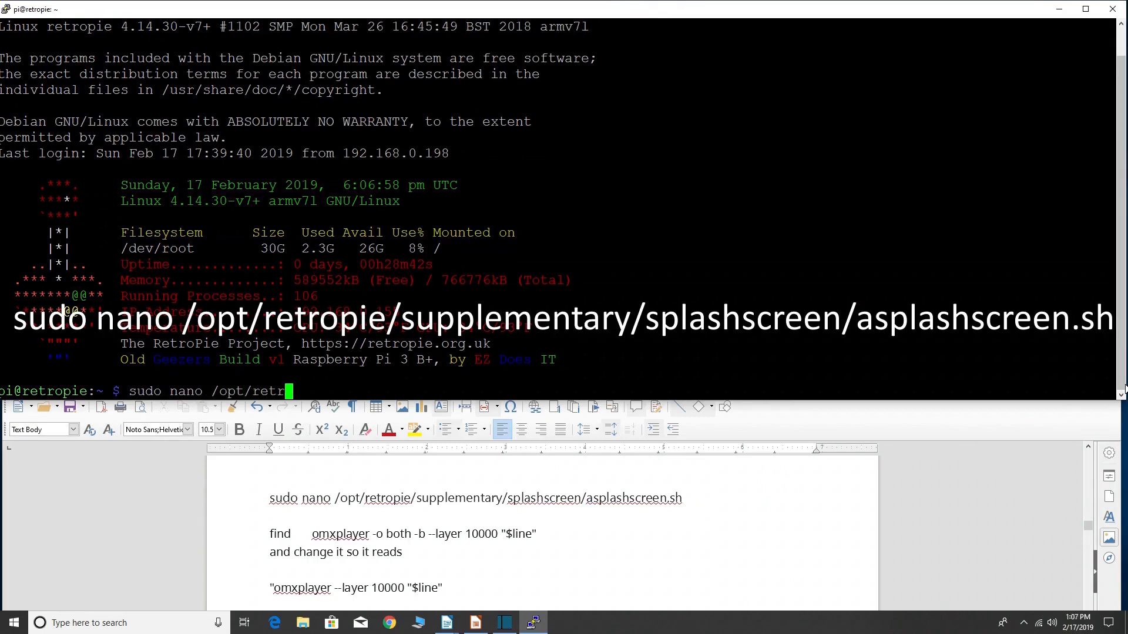
text(opie/su)
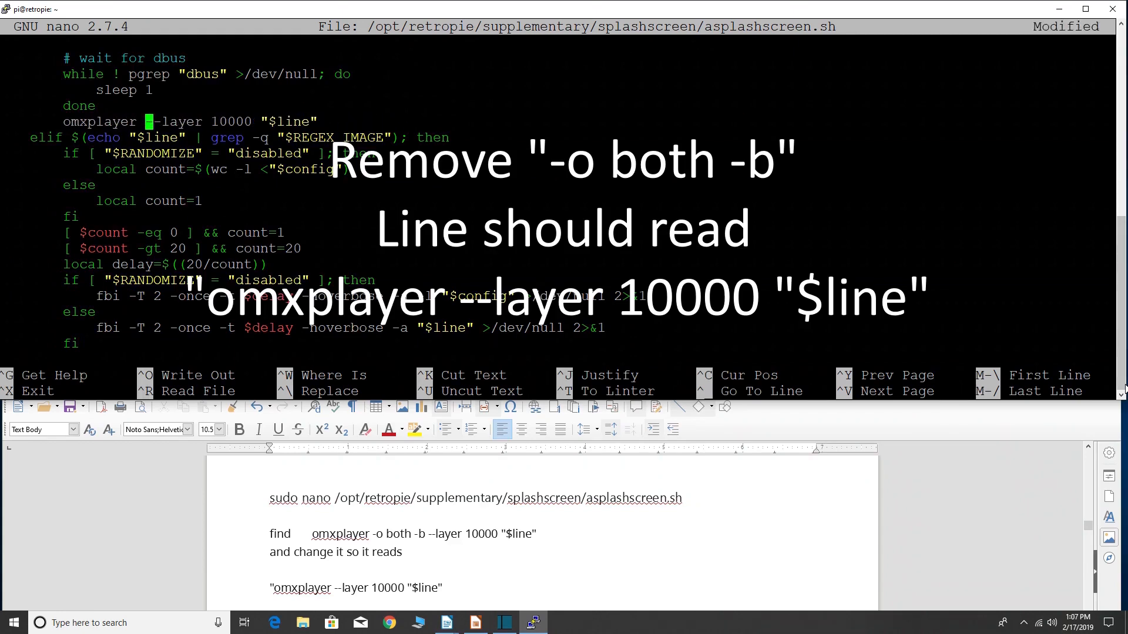
Save the modified asplashscreen.sh under the same name and exit nano
key(ctrl+x)
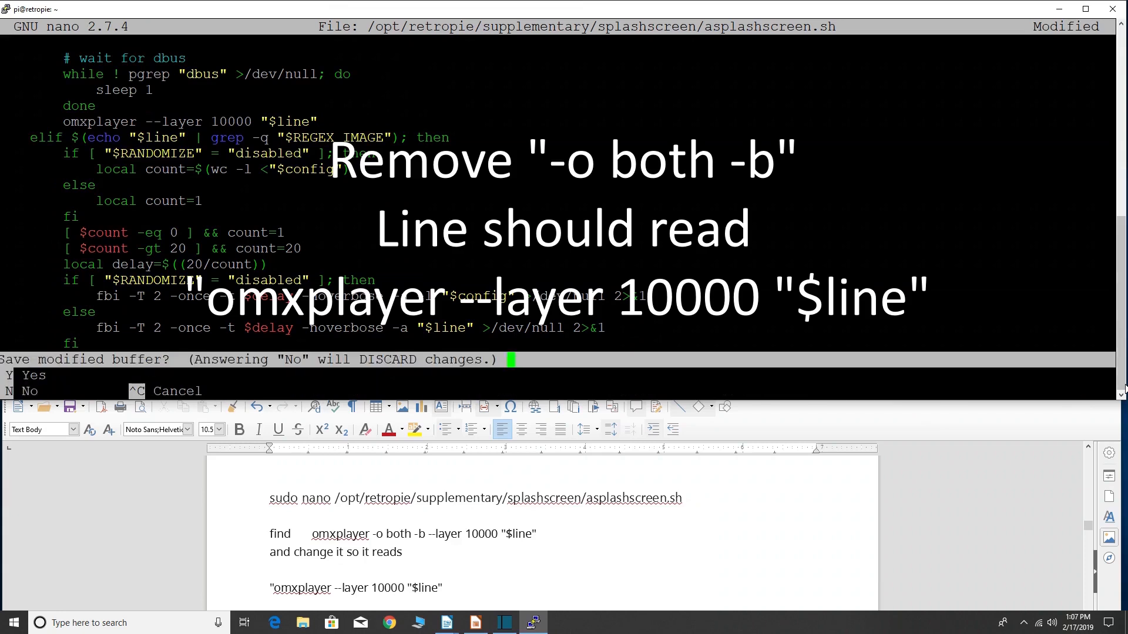
key(y)
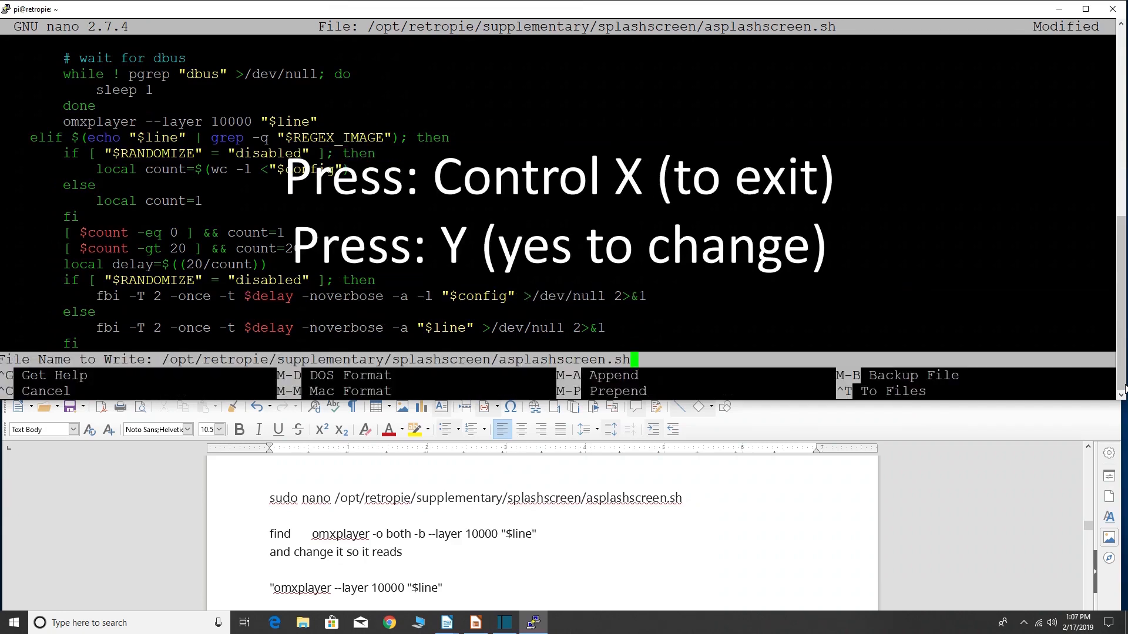
key(Enter)
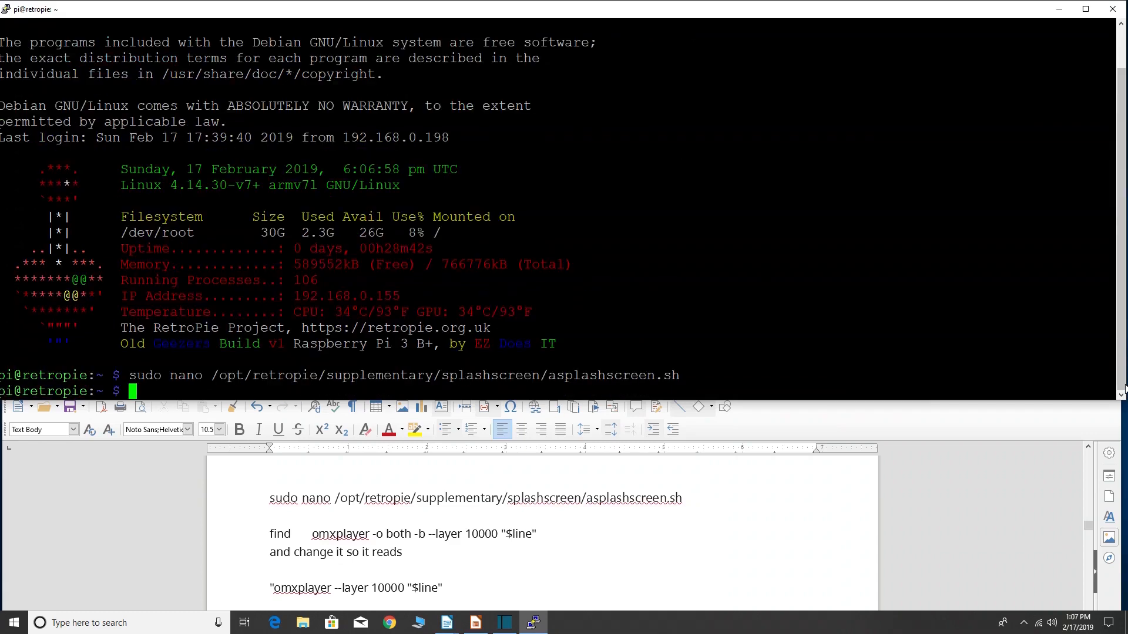
text(ex)
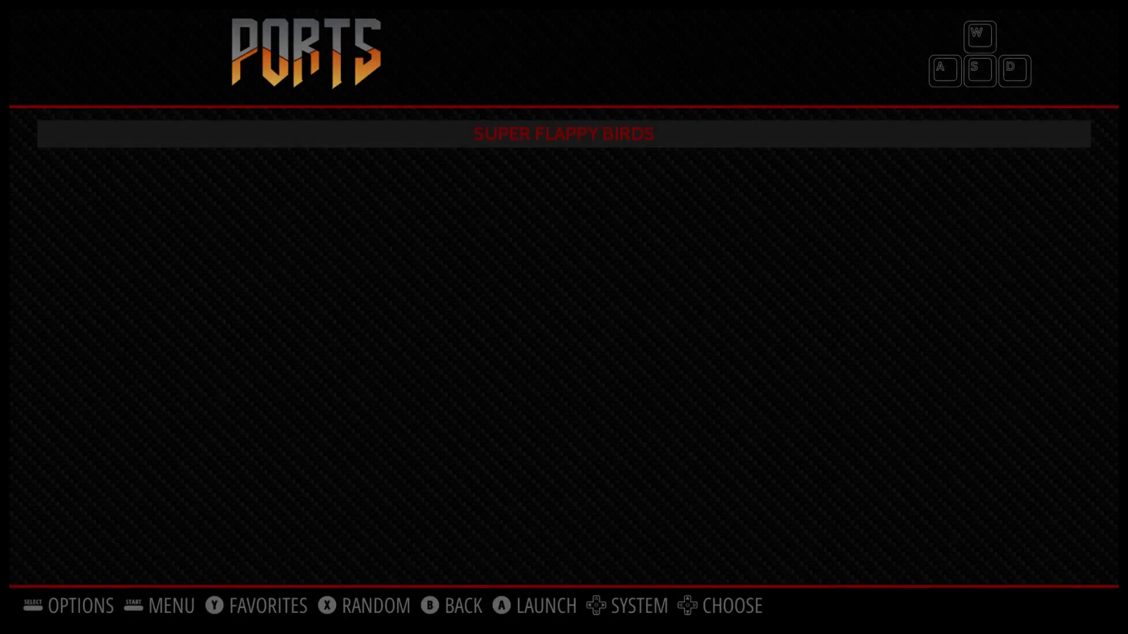
Launch SUPER FLAPPY BIRDS from the Ports collection
click(536, 607)
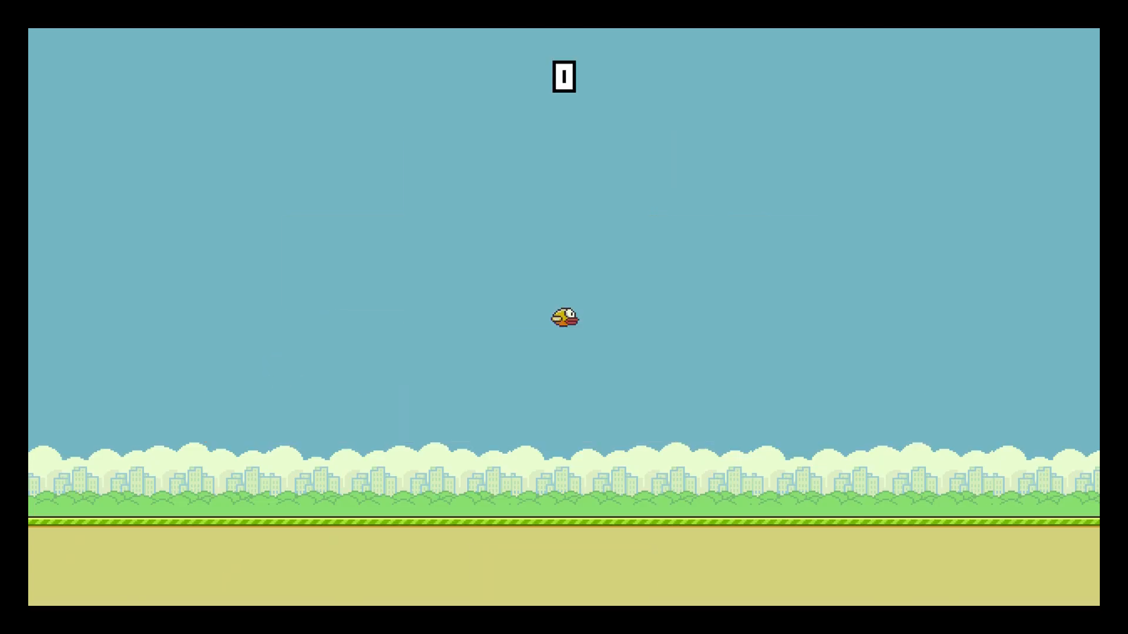